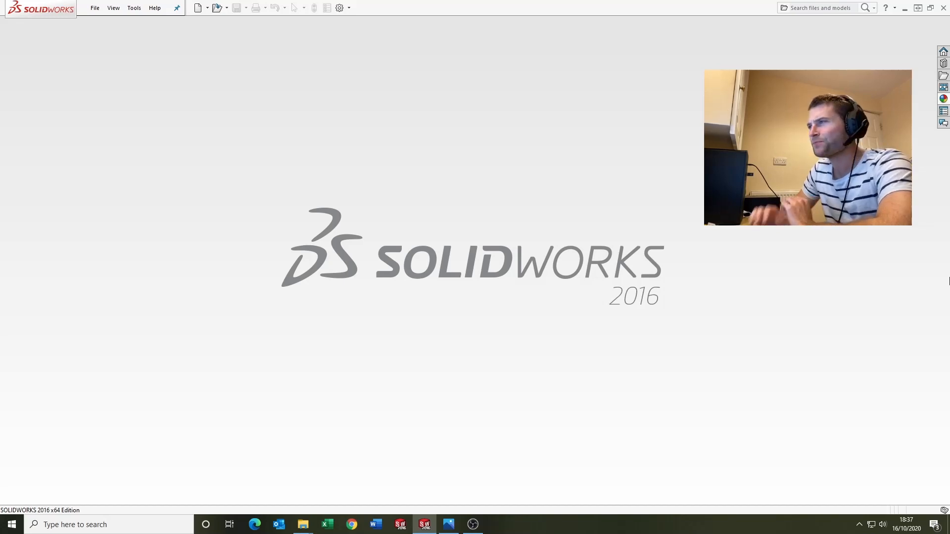
Open the finished Bottle Layout example part for review
click(447, 524)
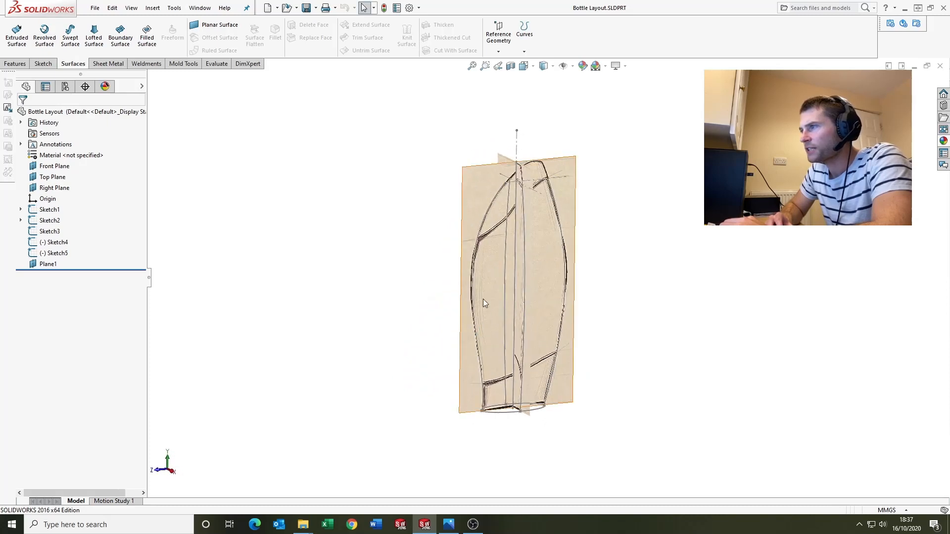
mouse_move(554, 311)
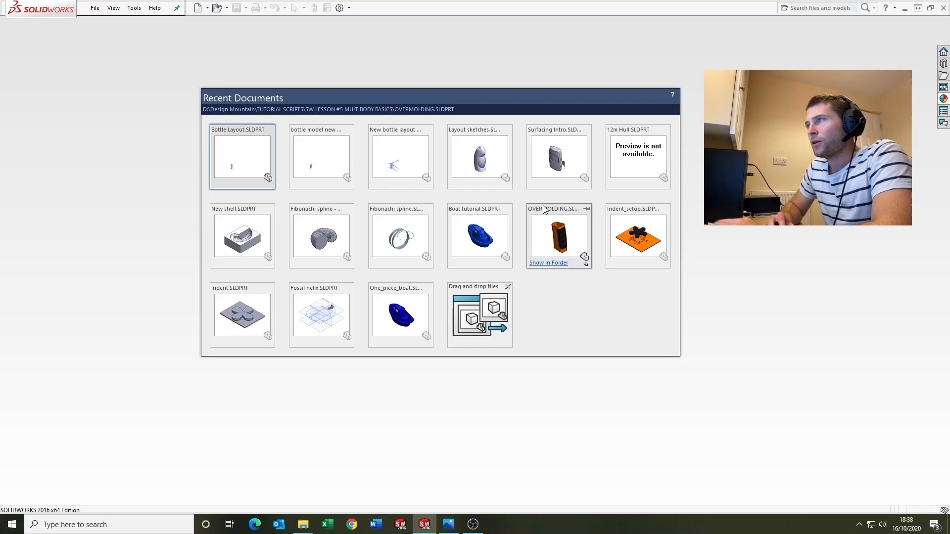
Create a new Part document and bring up the sketch tools on the Right Plane
click(196, 7)
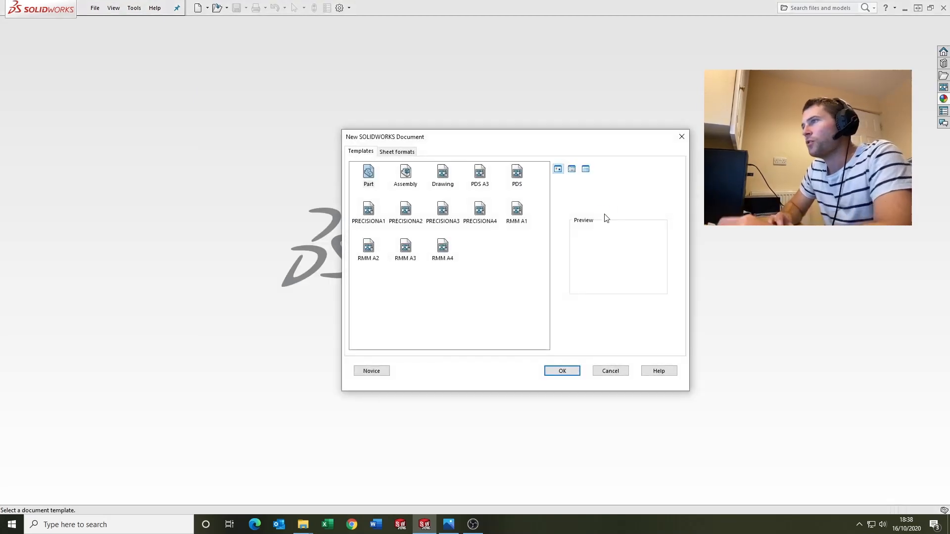
click(560, 370)
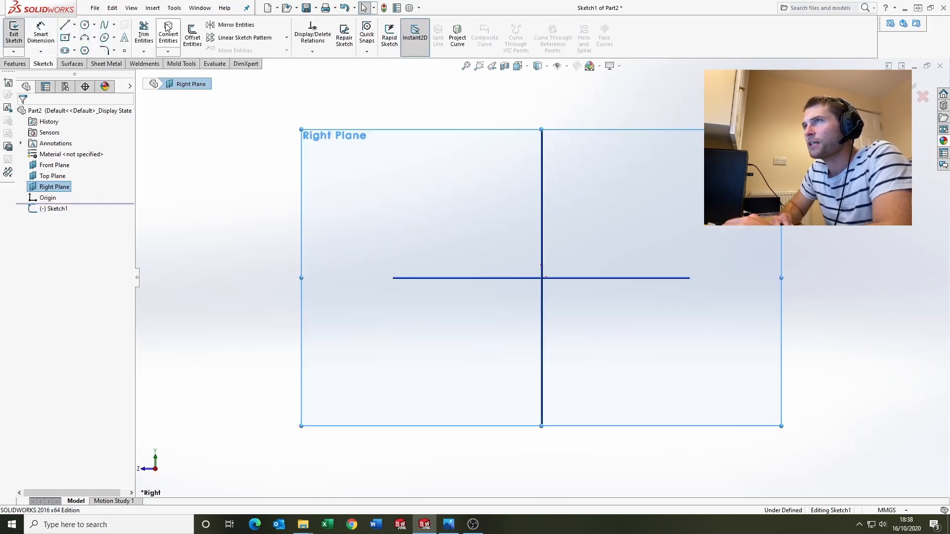
click(174, 8)
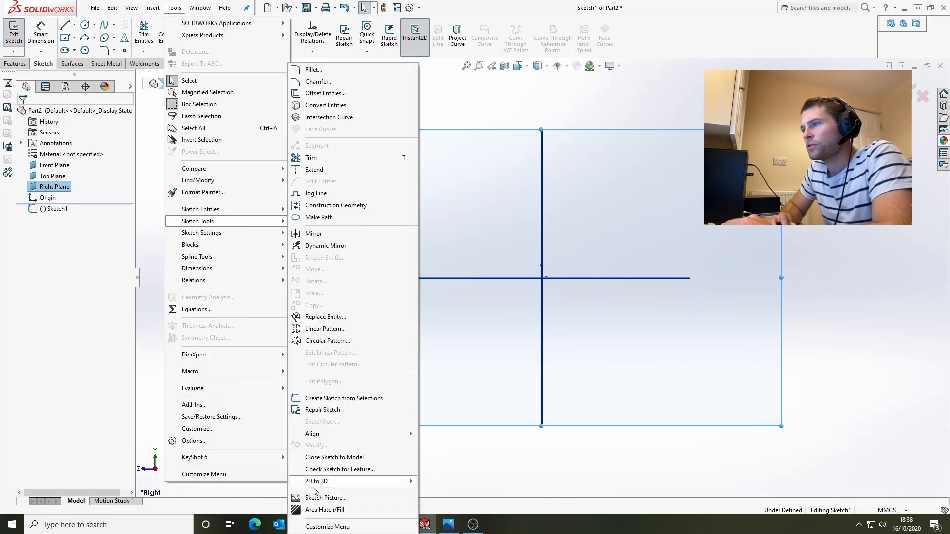
Insert Newbottle_Side.png at 150 mm height, X -35.5, full-image transparency 0.50, and confirm
click(326, 497)
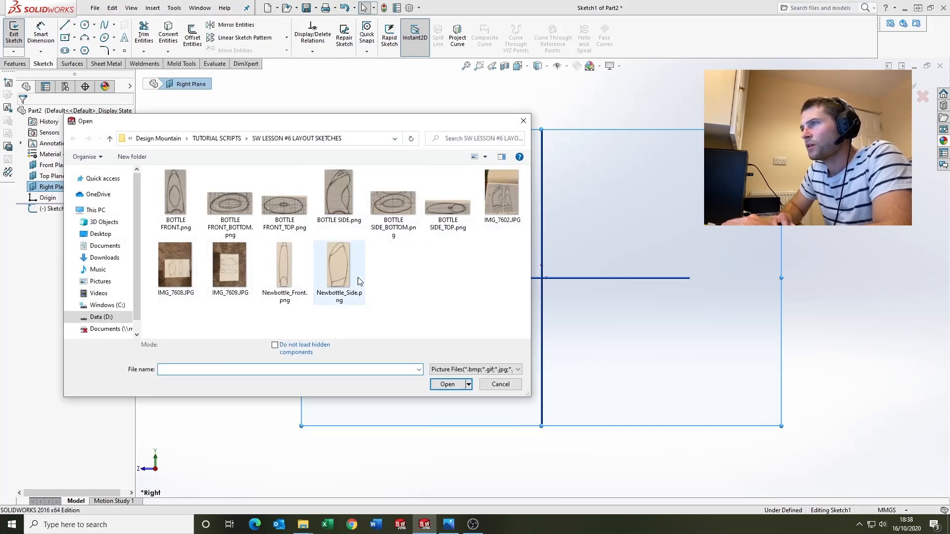
click(499, 384)
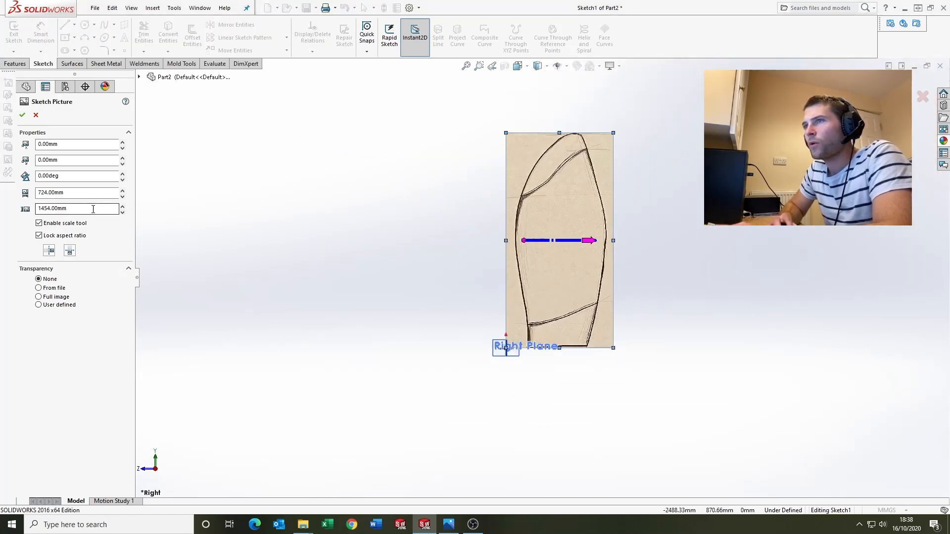
text(150)
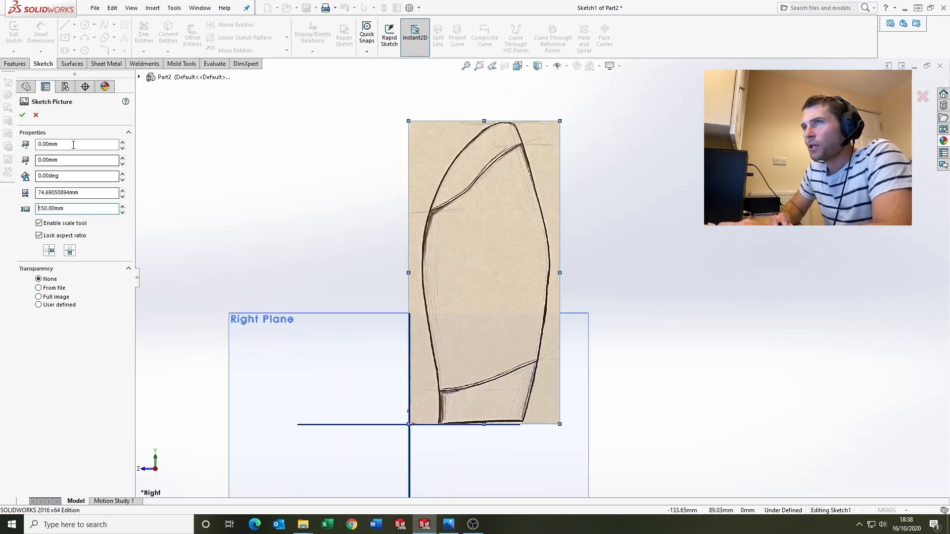
click(76, 145)
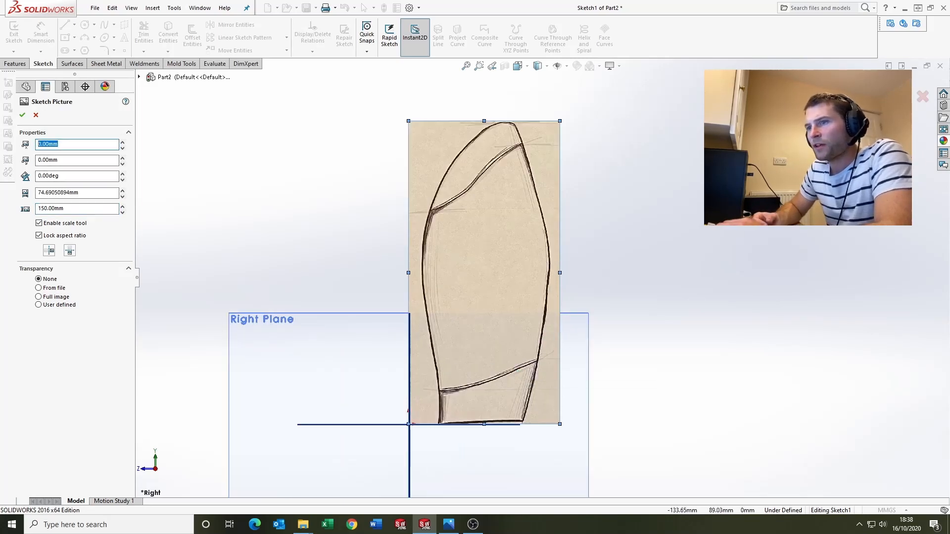
text(-35.5)
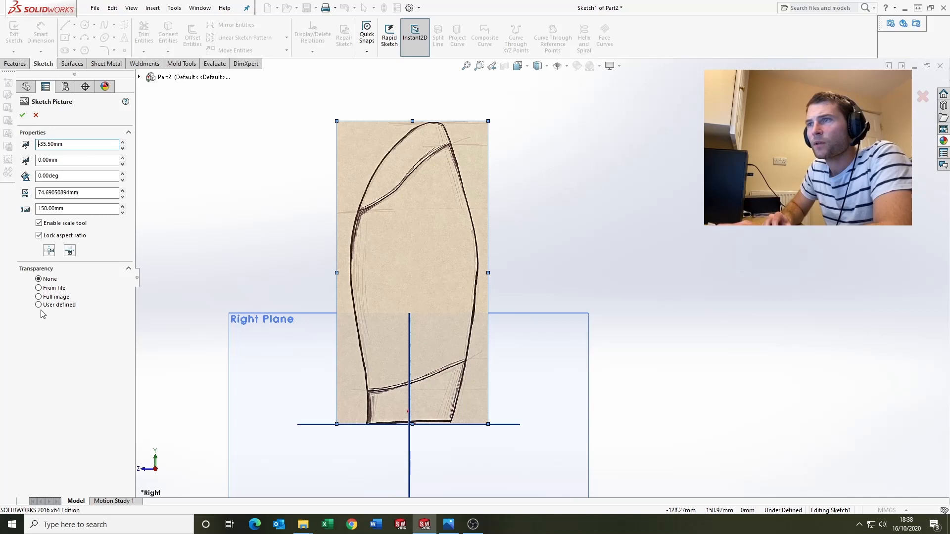
click(38, 296)
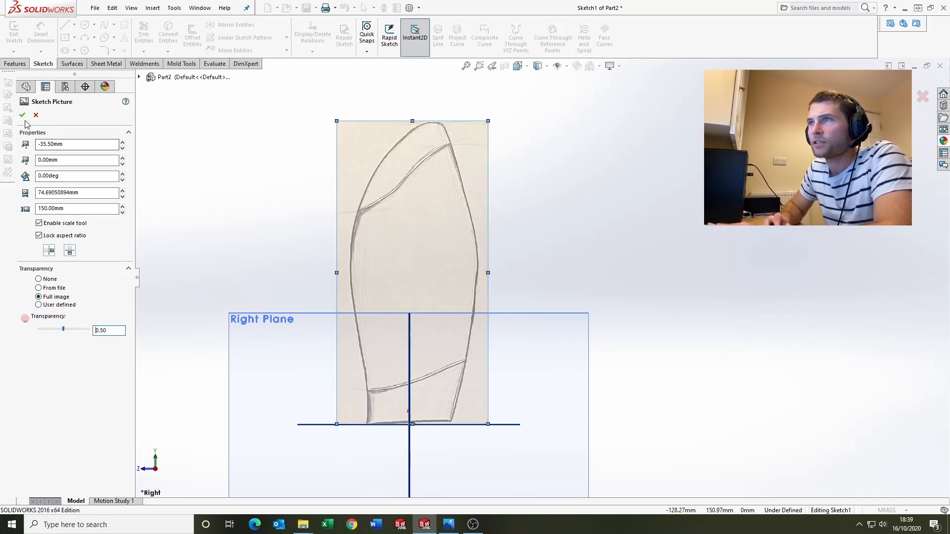
click(23, 115)
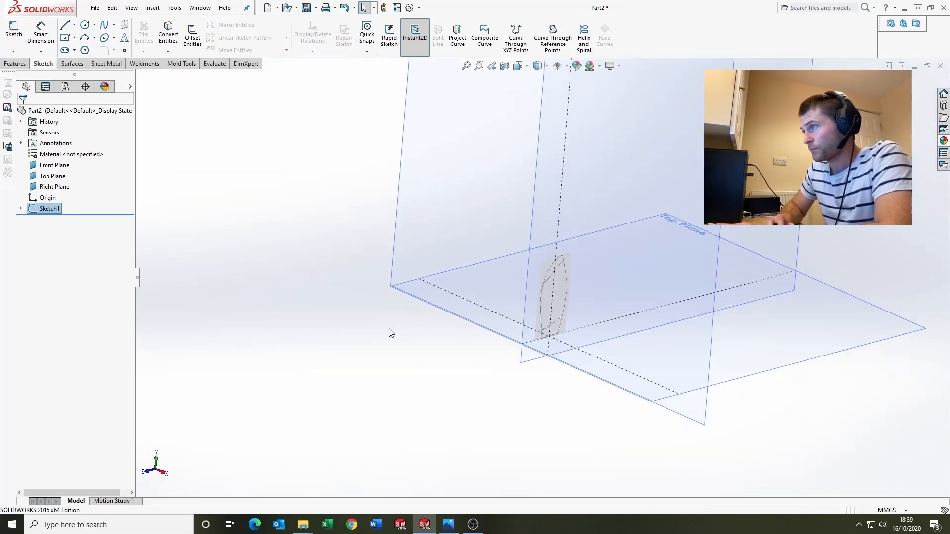
Start a sketch on the Front Plane and launch Sketch Picture for the front image
drag(557, 273, 587, 321)
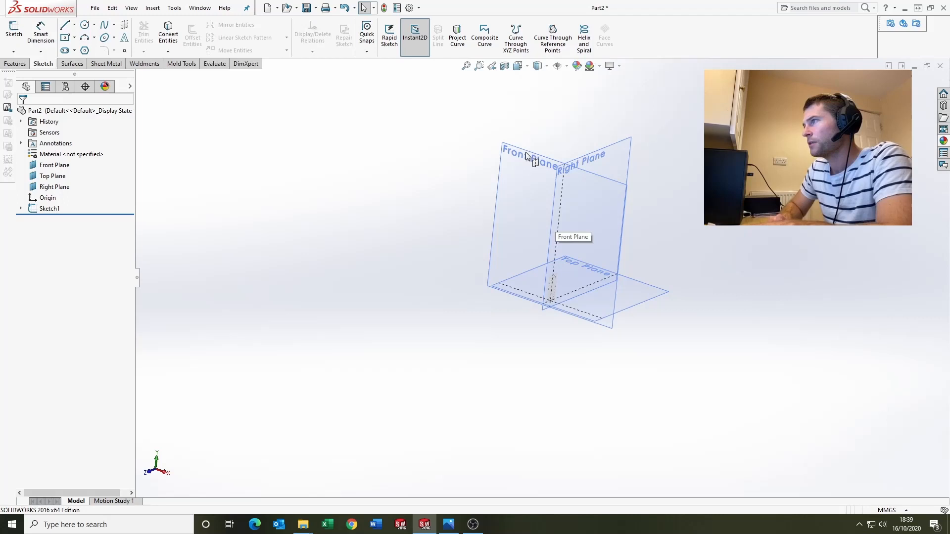
click(527, 156)
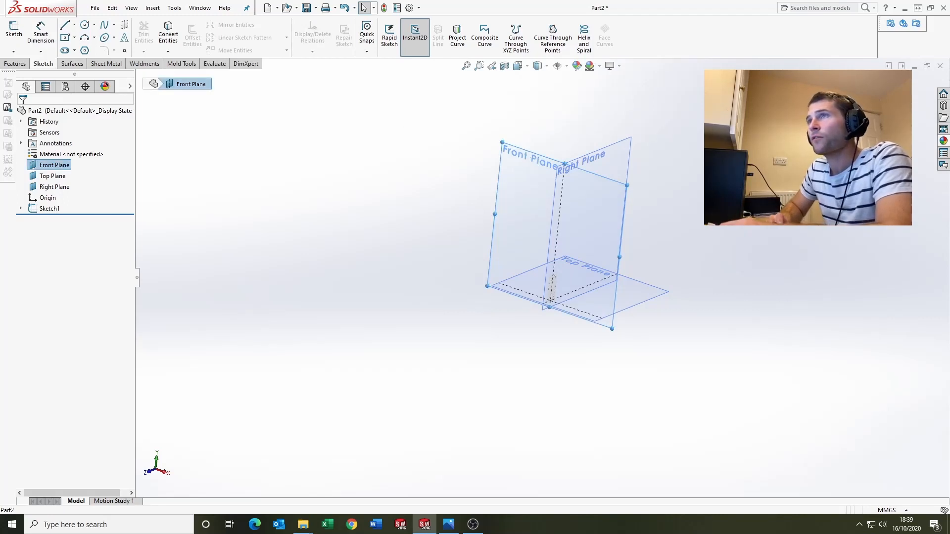
click(174, 7)
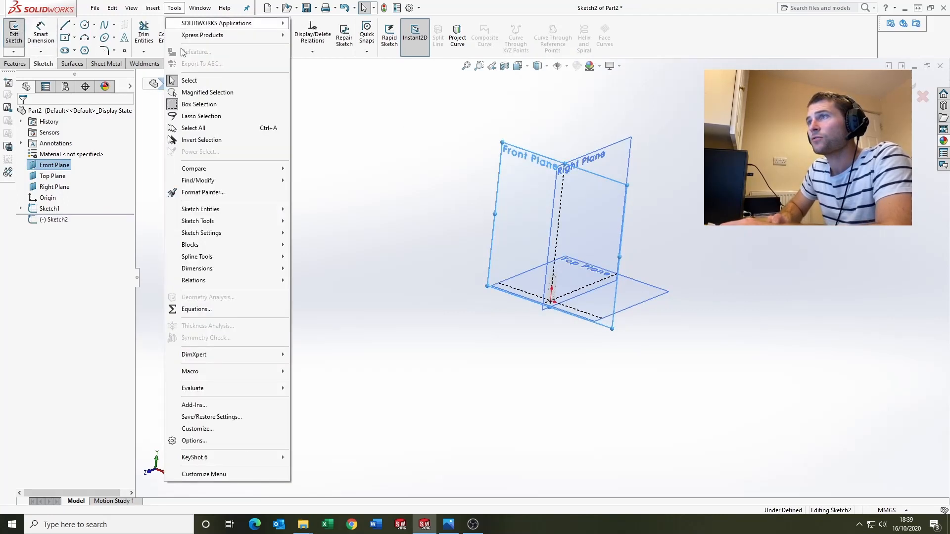
click(198, 221)
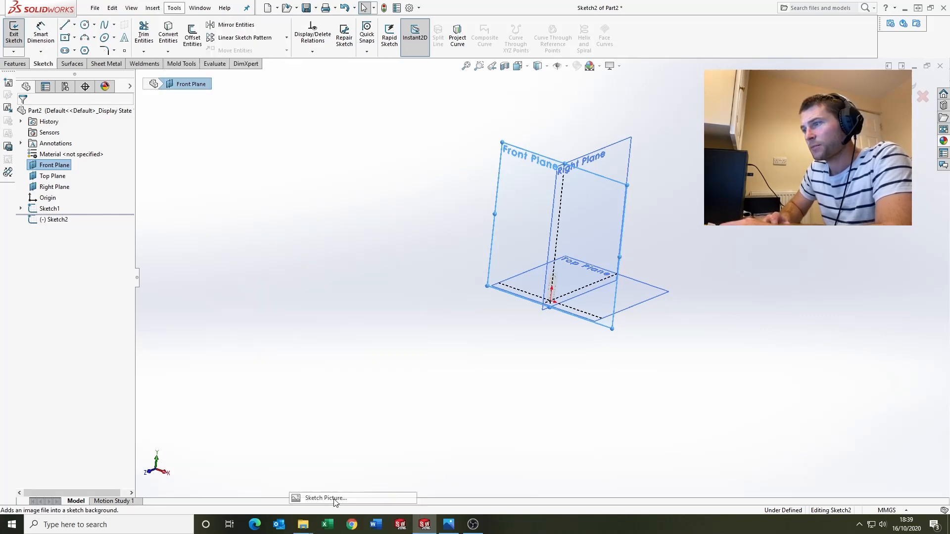
click(326, 498)
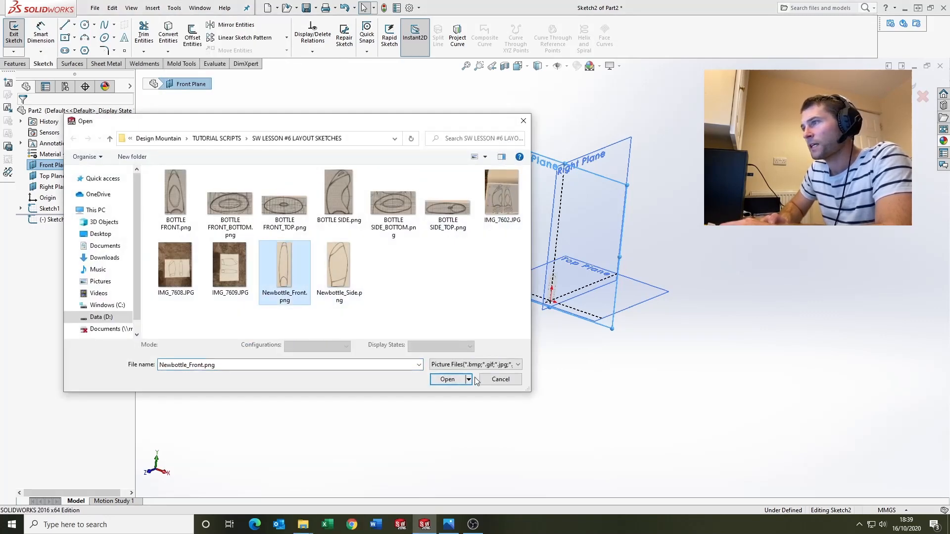
Load Newbottle_Front.png, shift it X -25.5 and make the full image semi-transparent
click(447, 379)
text(150)
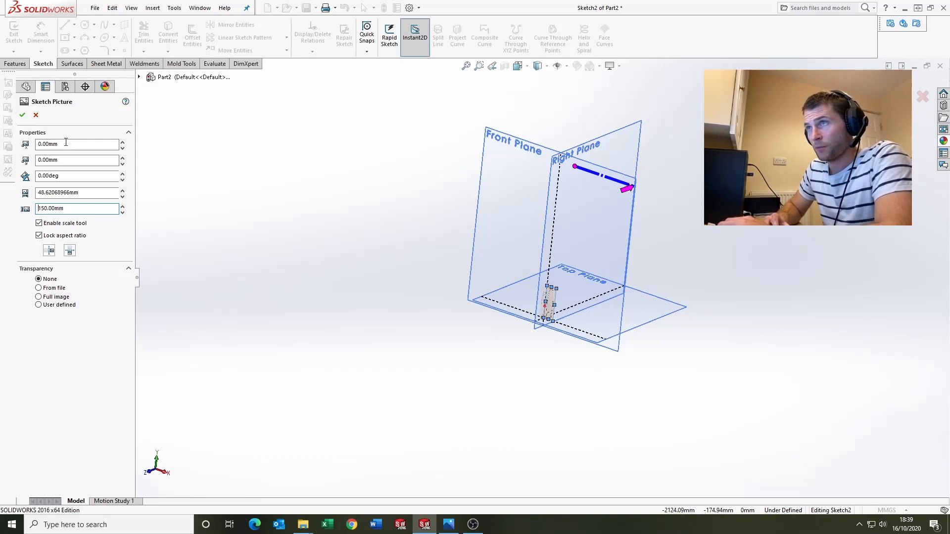
click(76, 145)
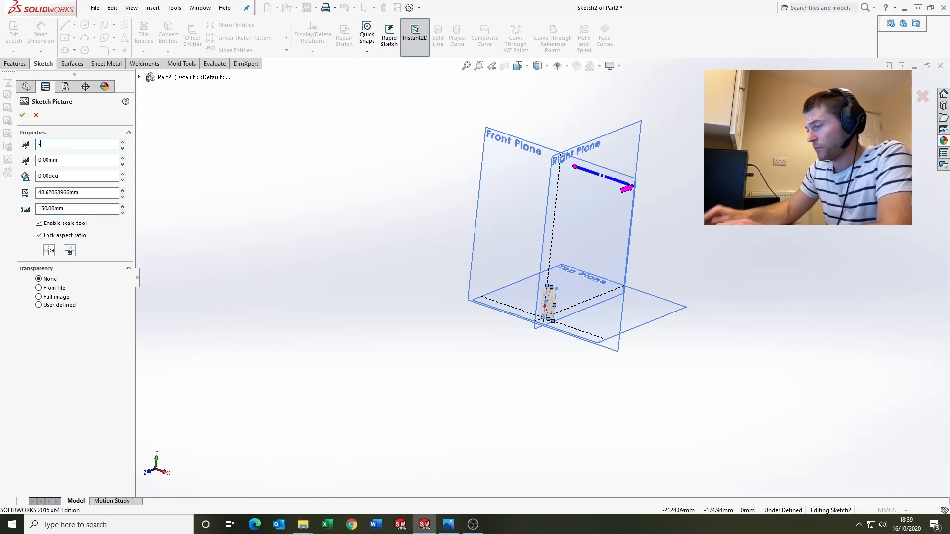
text(-25.50mm)
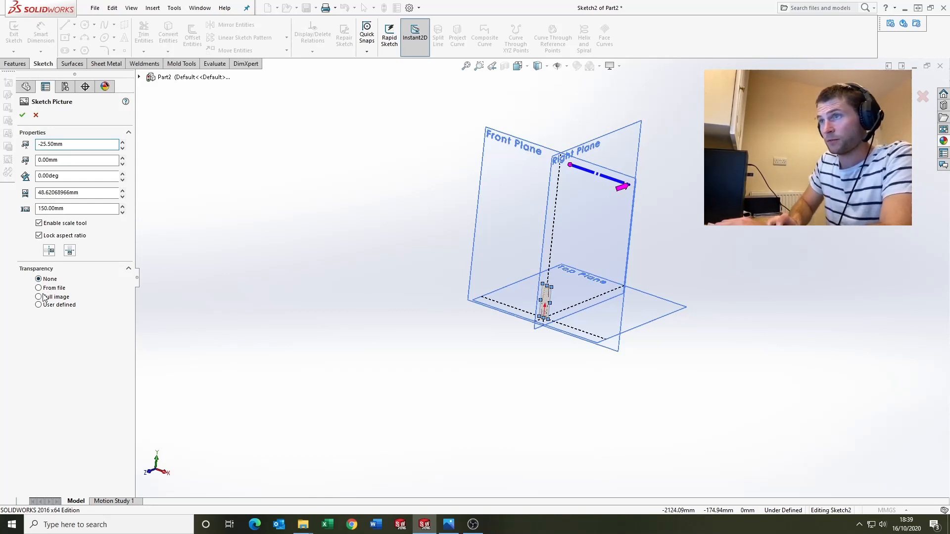
click(38, 296)
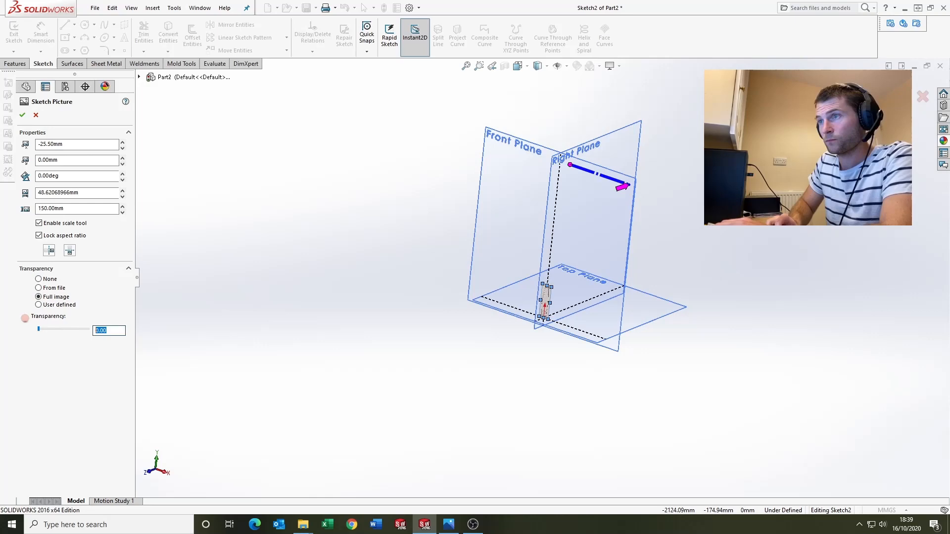
drag(38, 328, 63, 329)
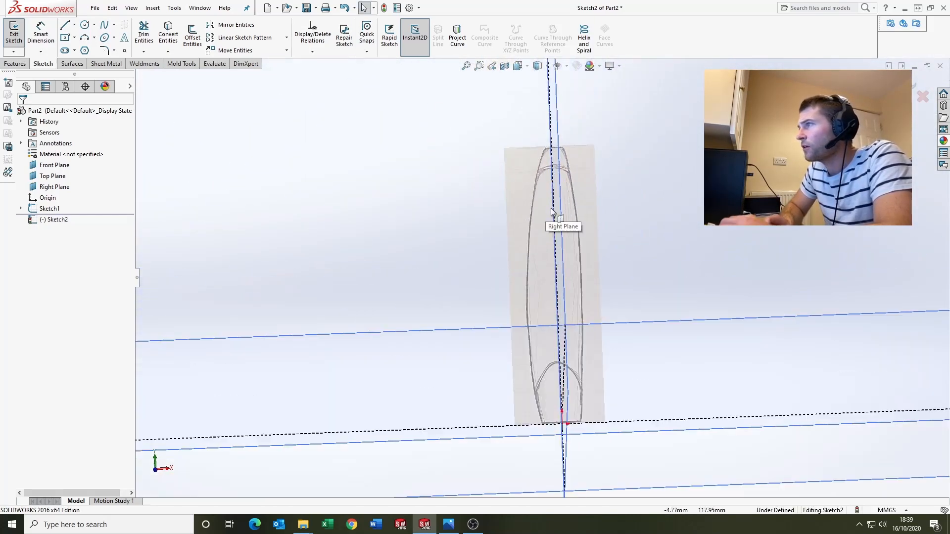
mouse_move(690, 260)
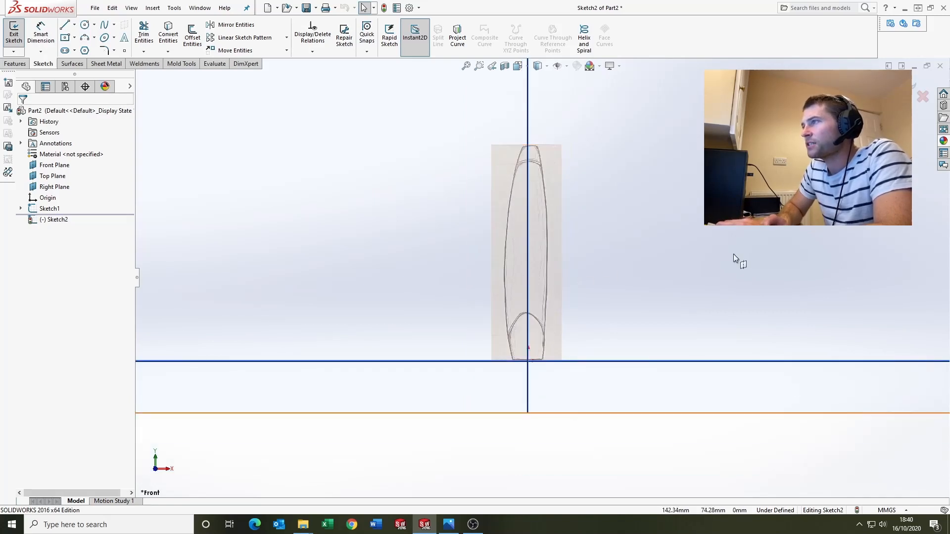
mouse_move(736, 262)
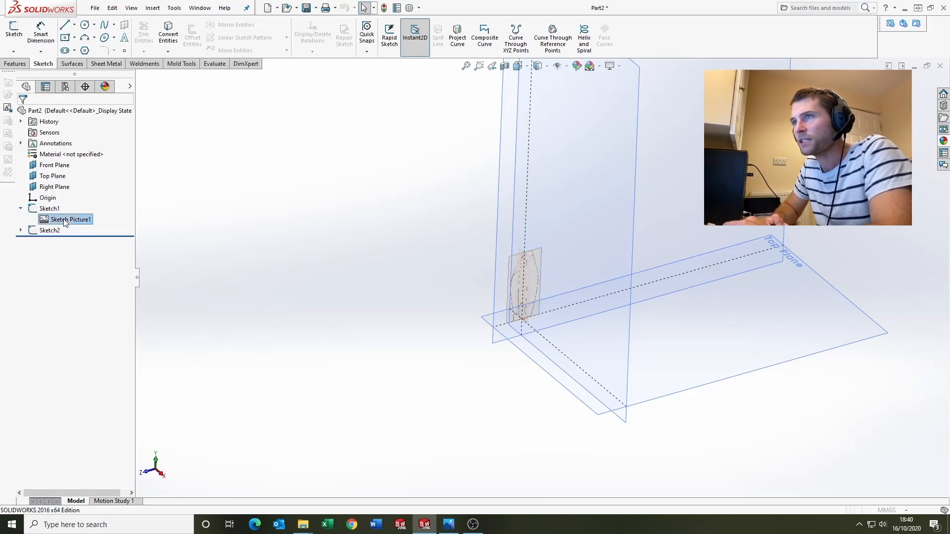
Create Plane1 offset 138 mm from the Top Plane and confirm
double_click(69, 219)
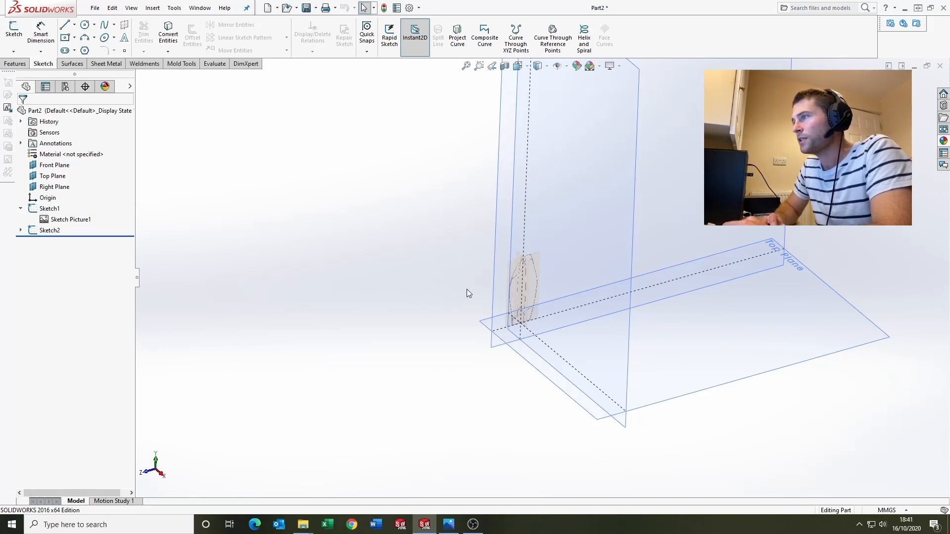
click(53, 177)
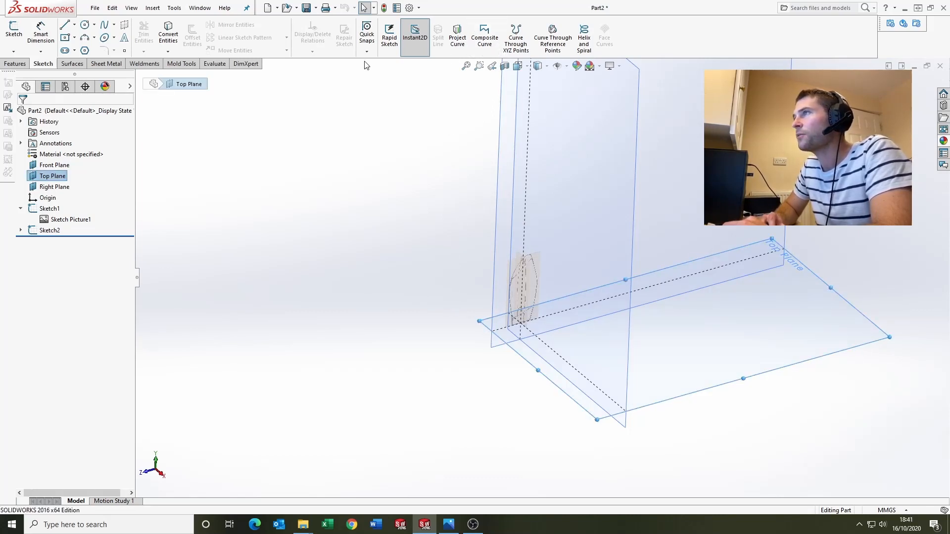
click(15, 63)
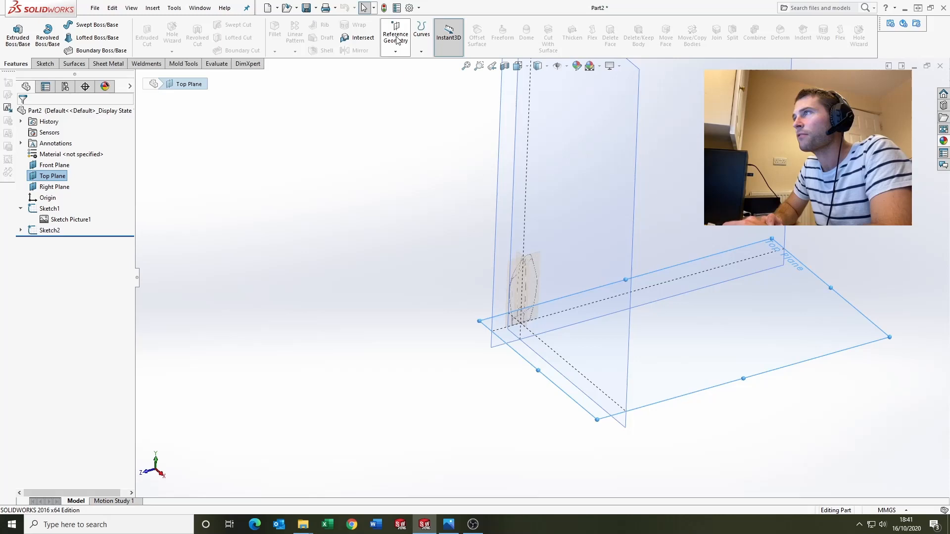
click(394, 35)
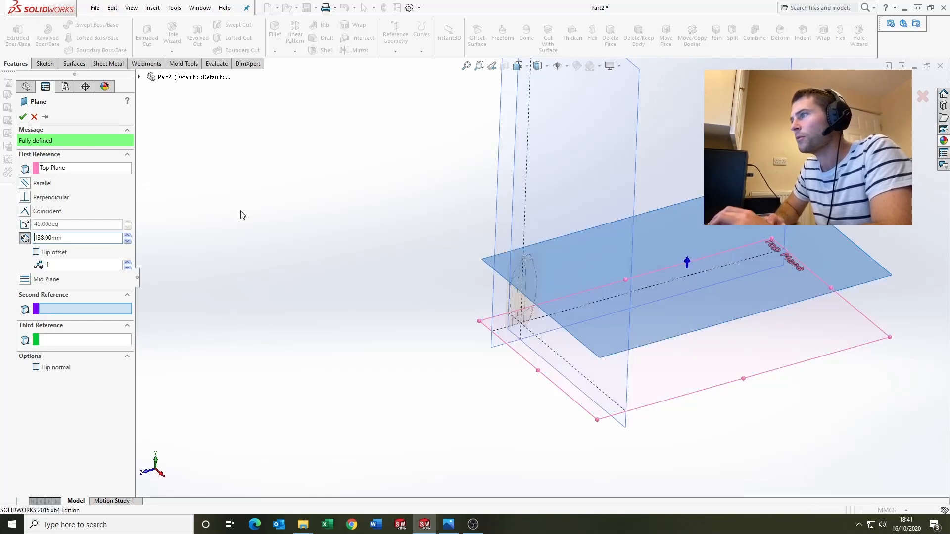
click(23, 117)
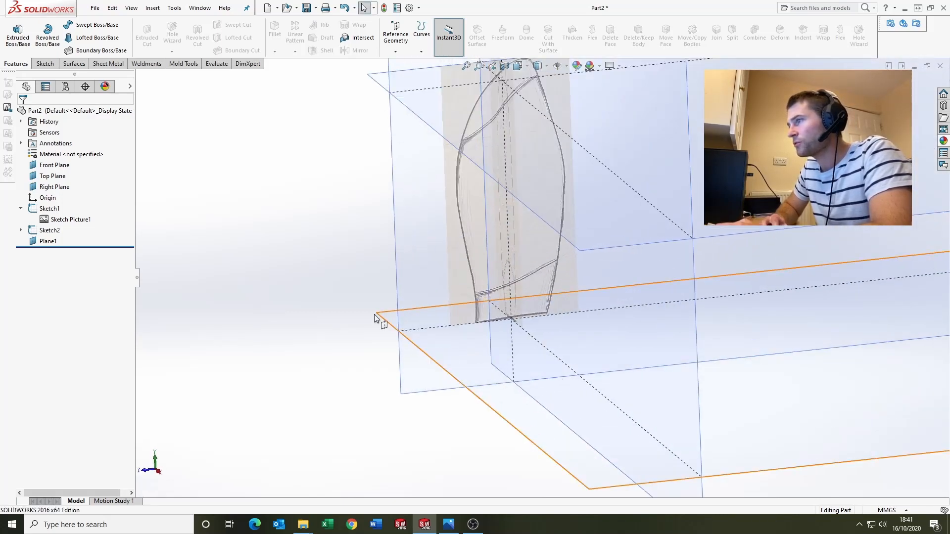
Sketch an origin-centred ellipse on the Top Plane, dimension it fully, and finish the sketch
click(376, 314)
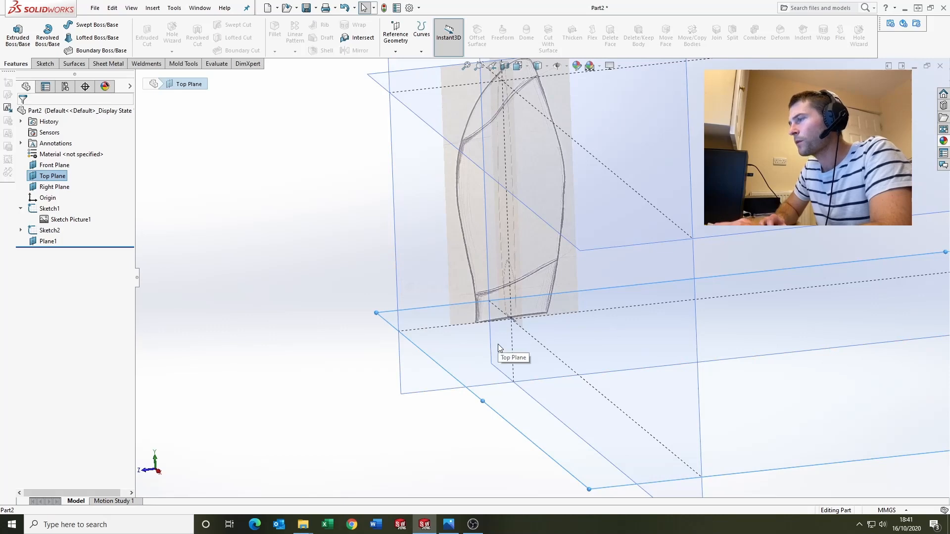
click(43, 63)
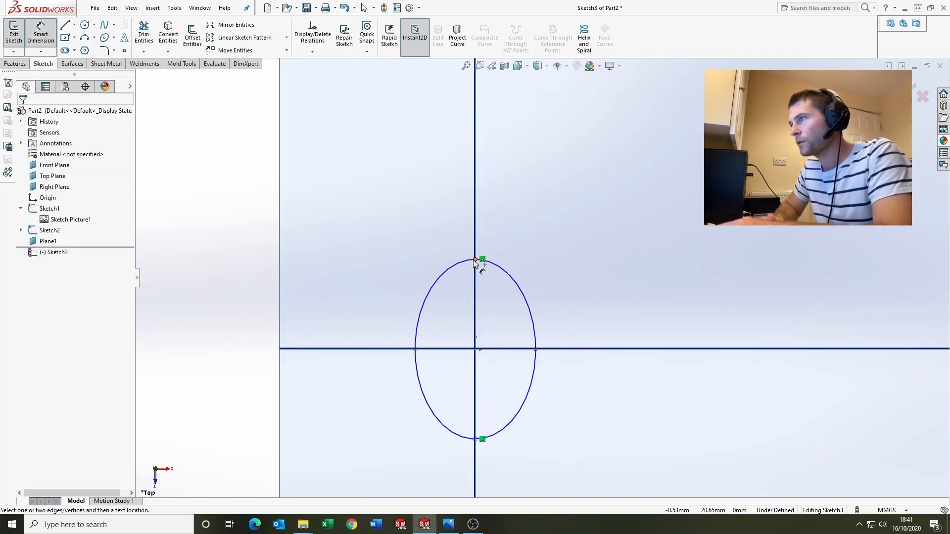
click(481, 438)
text(4)
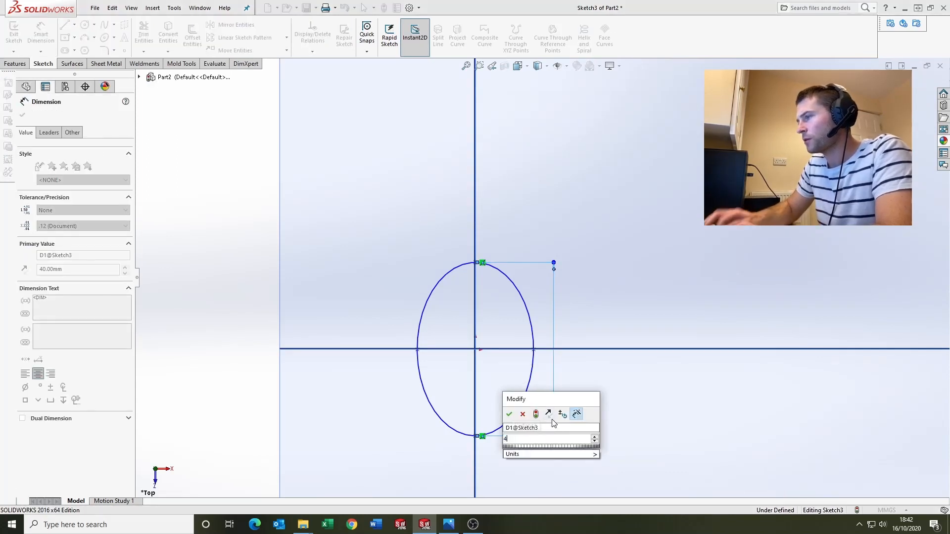
click(508, 414)
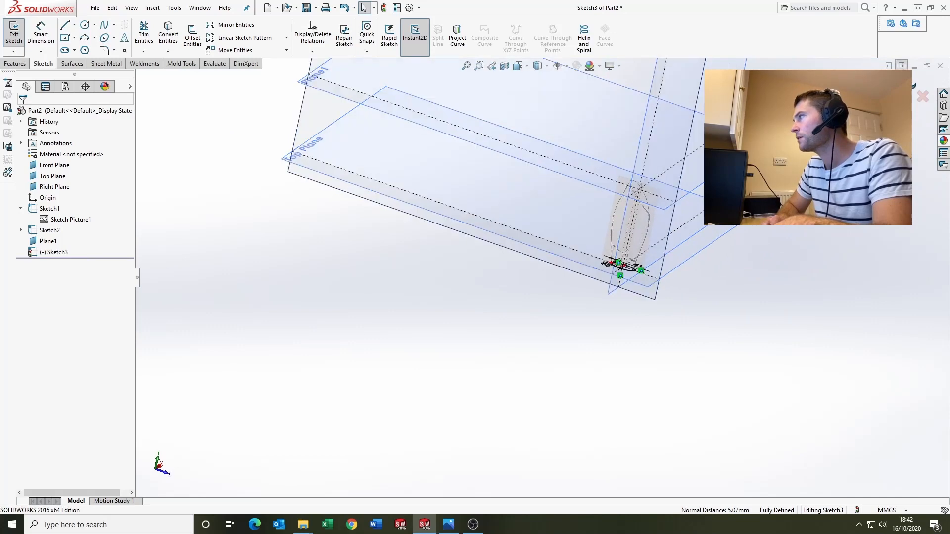
click(13, 32)
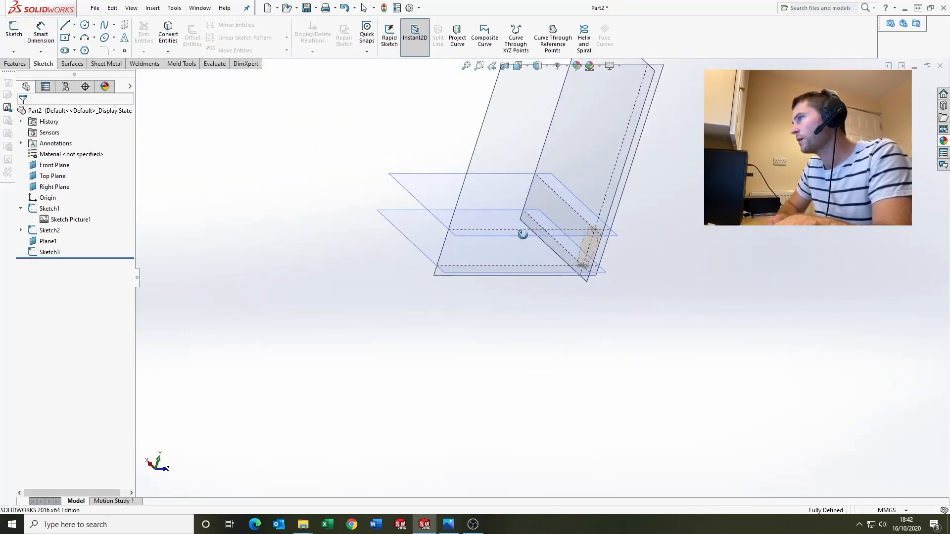
Draw splines in Sketch4 on the Right Plane and drag handles to fit the side outline
click(54, 187)
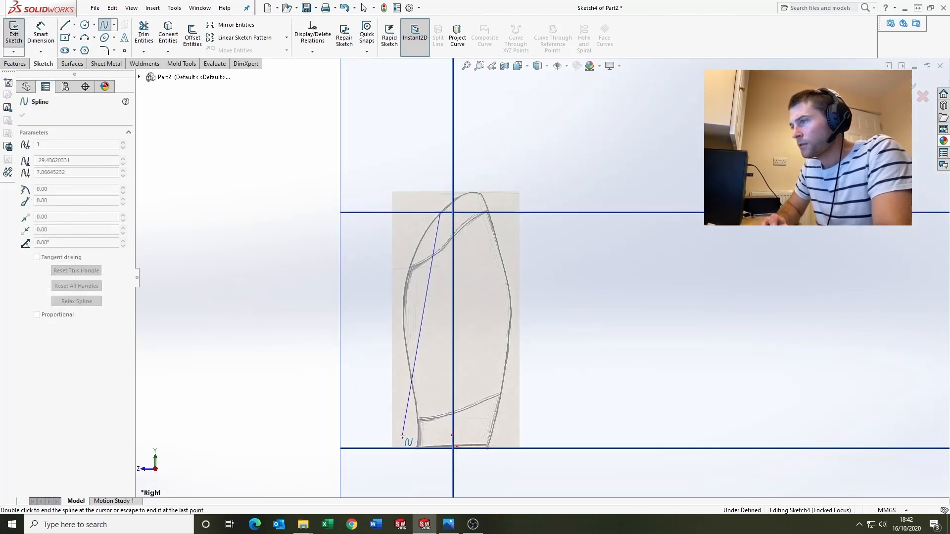
click(440, 206)
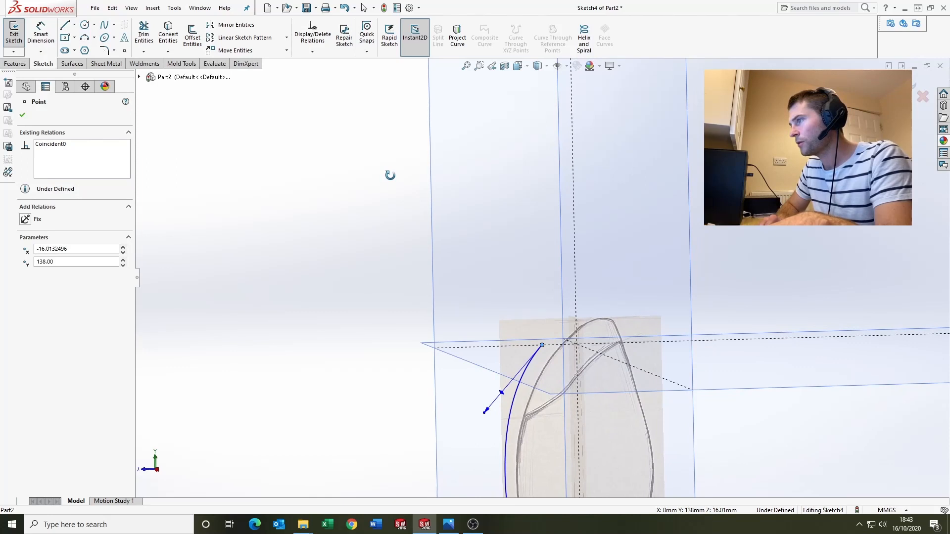
mouse_move(523, 345)
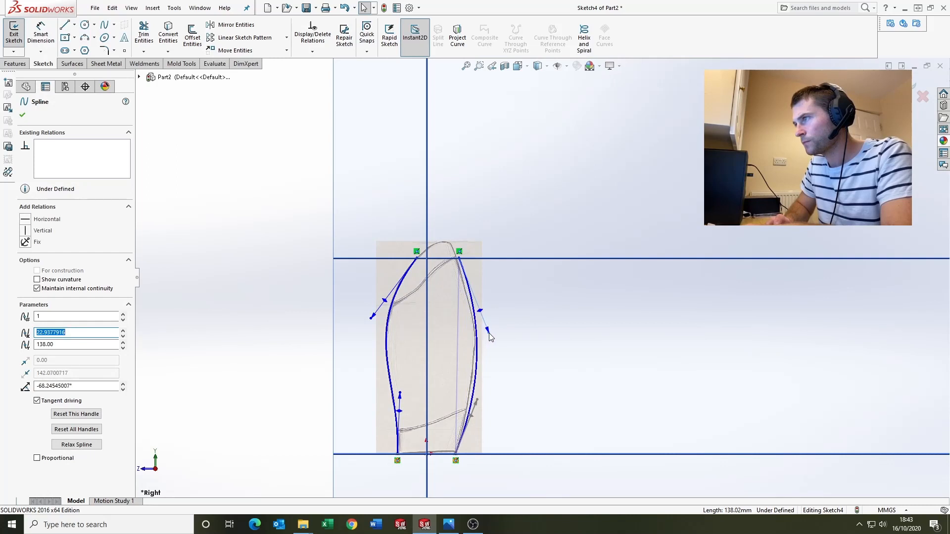
drag(488, 336, 482, 406)
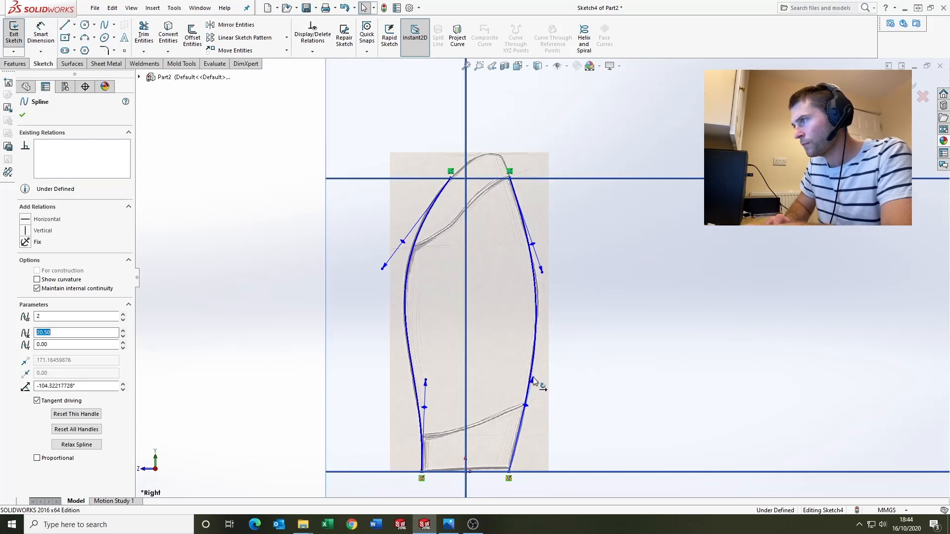
drag(536, 380, 536, 376)
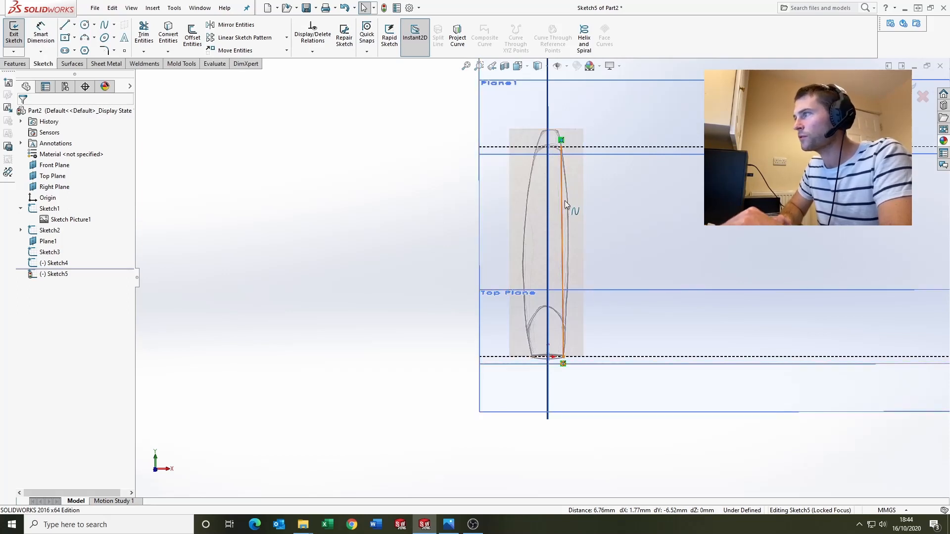
Refine the front-profile spline in Sketch5 to follow the front bottle outline
click(564, 199)
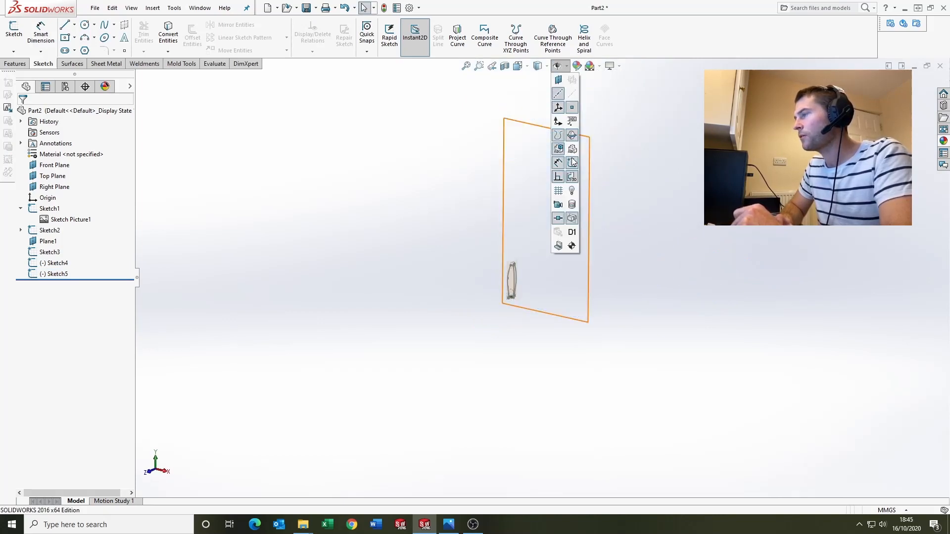
mouse_move(571, 108)
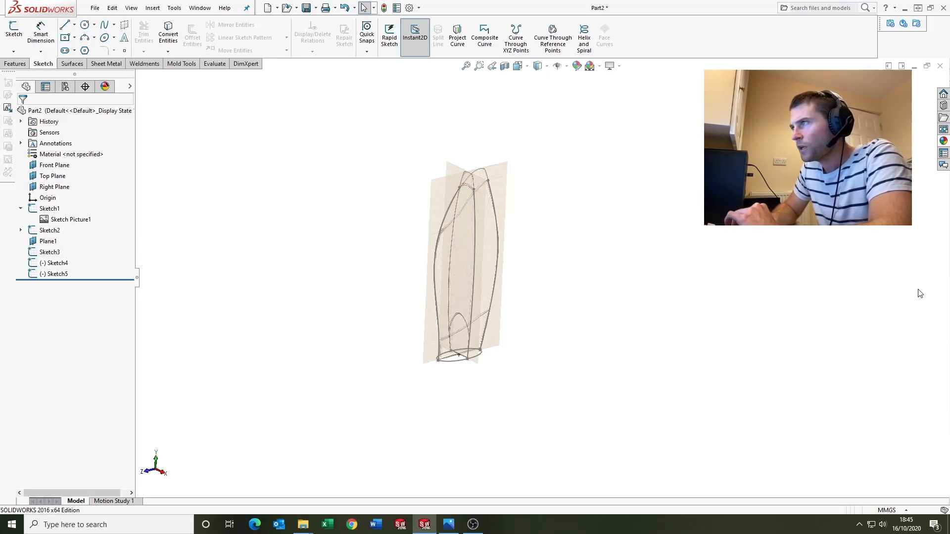
mouse_move(685, 306)
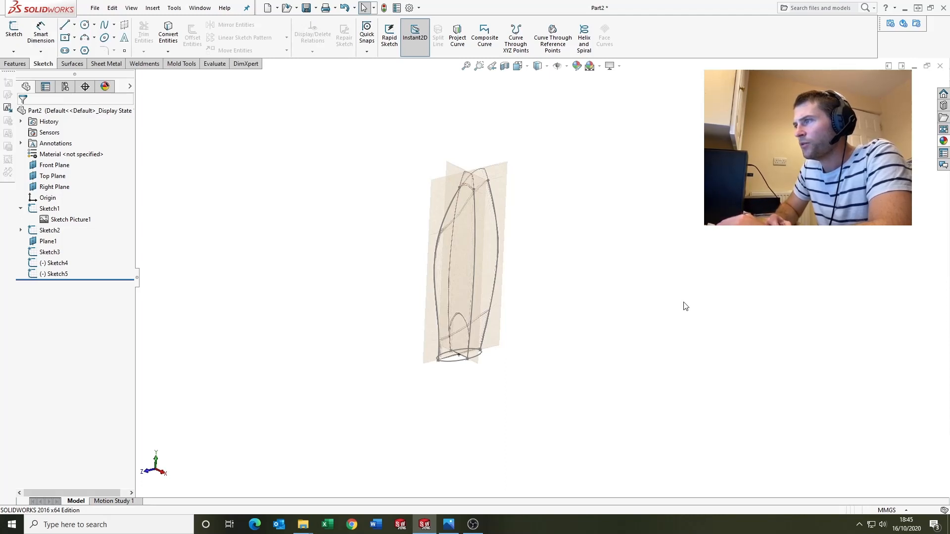